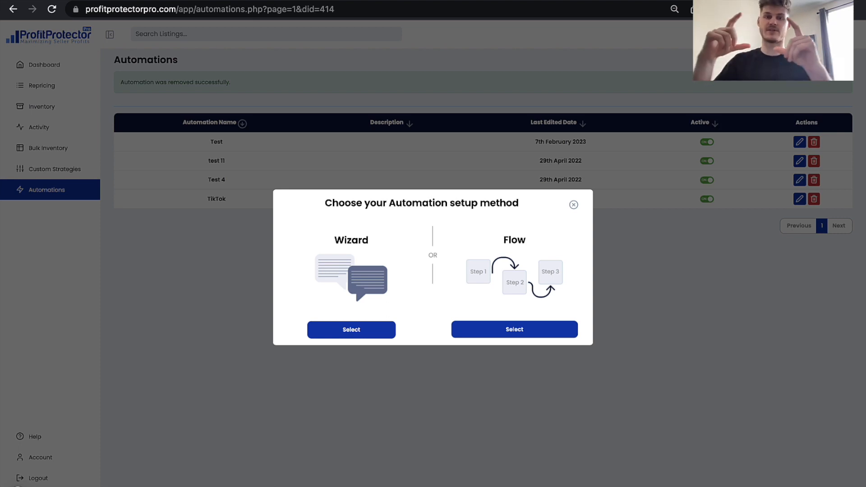
mouse_move(530, 316)
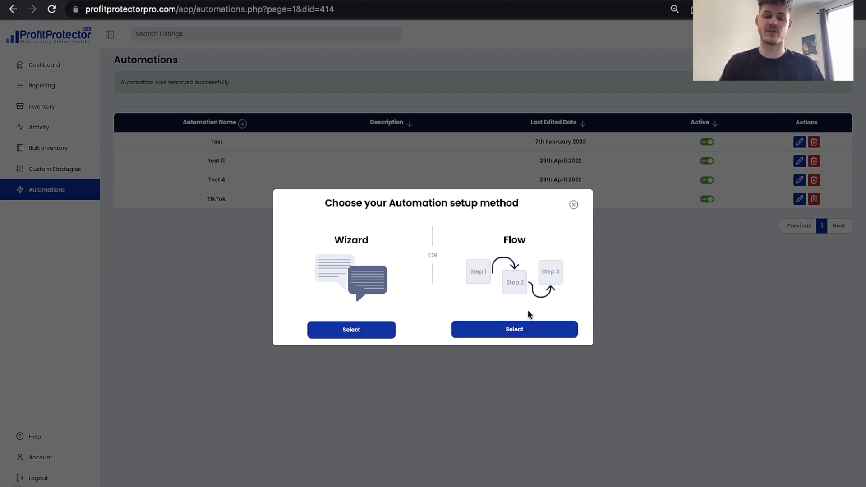
Leave the Automations list with Youtube active and switch to the Repricing page.
click(515, 329)
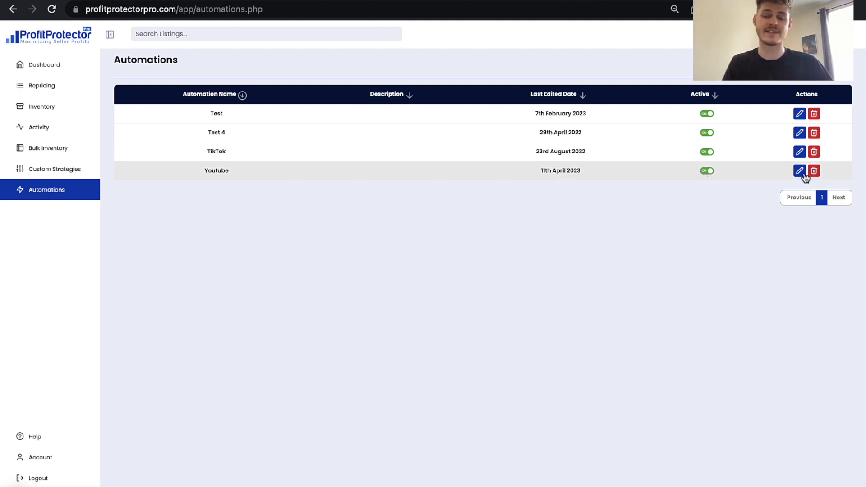
mouse_move(655, 267)
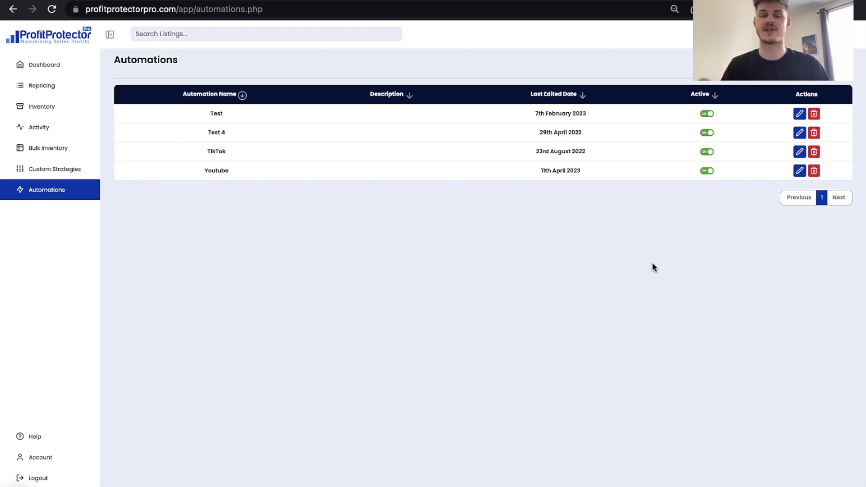
click(42, 86)
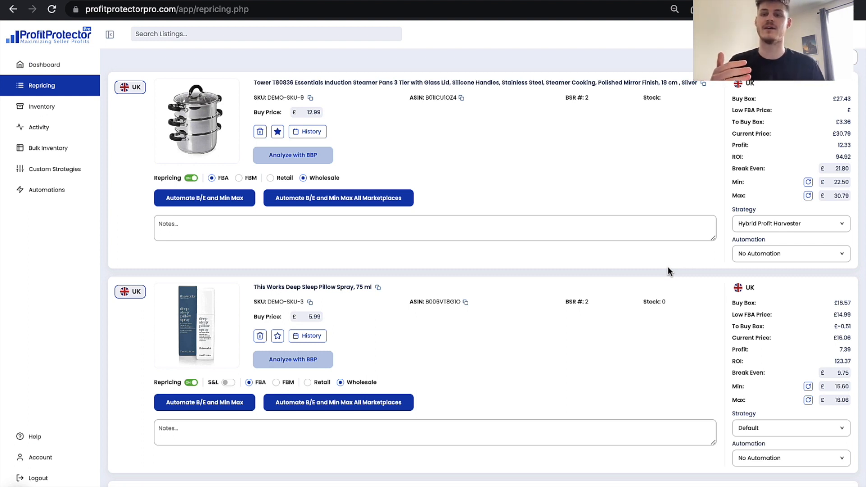